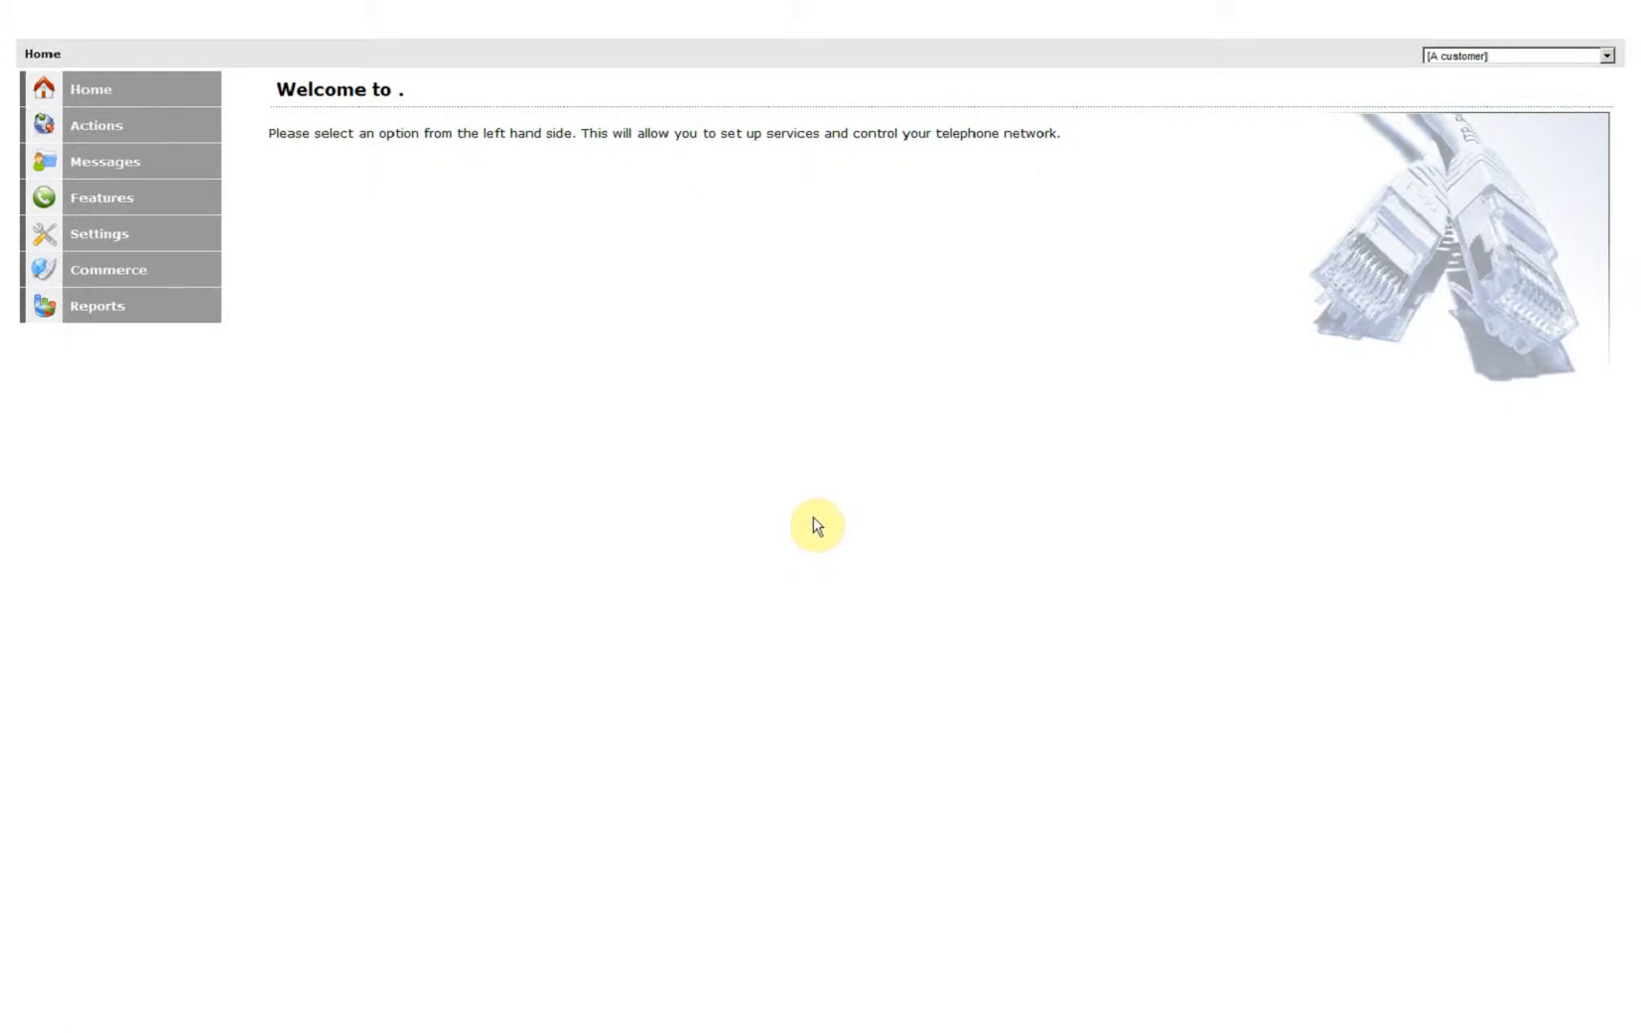
Go to Features > Feature prefixes, which lists no prefixes yet.
click(104, 198)
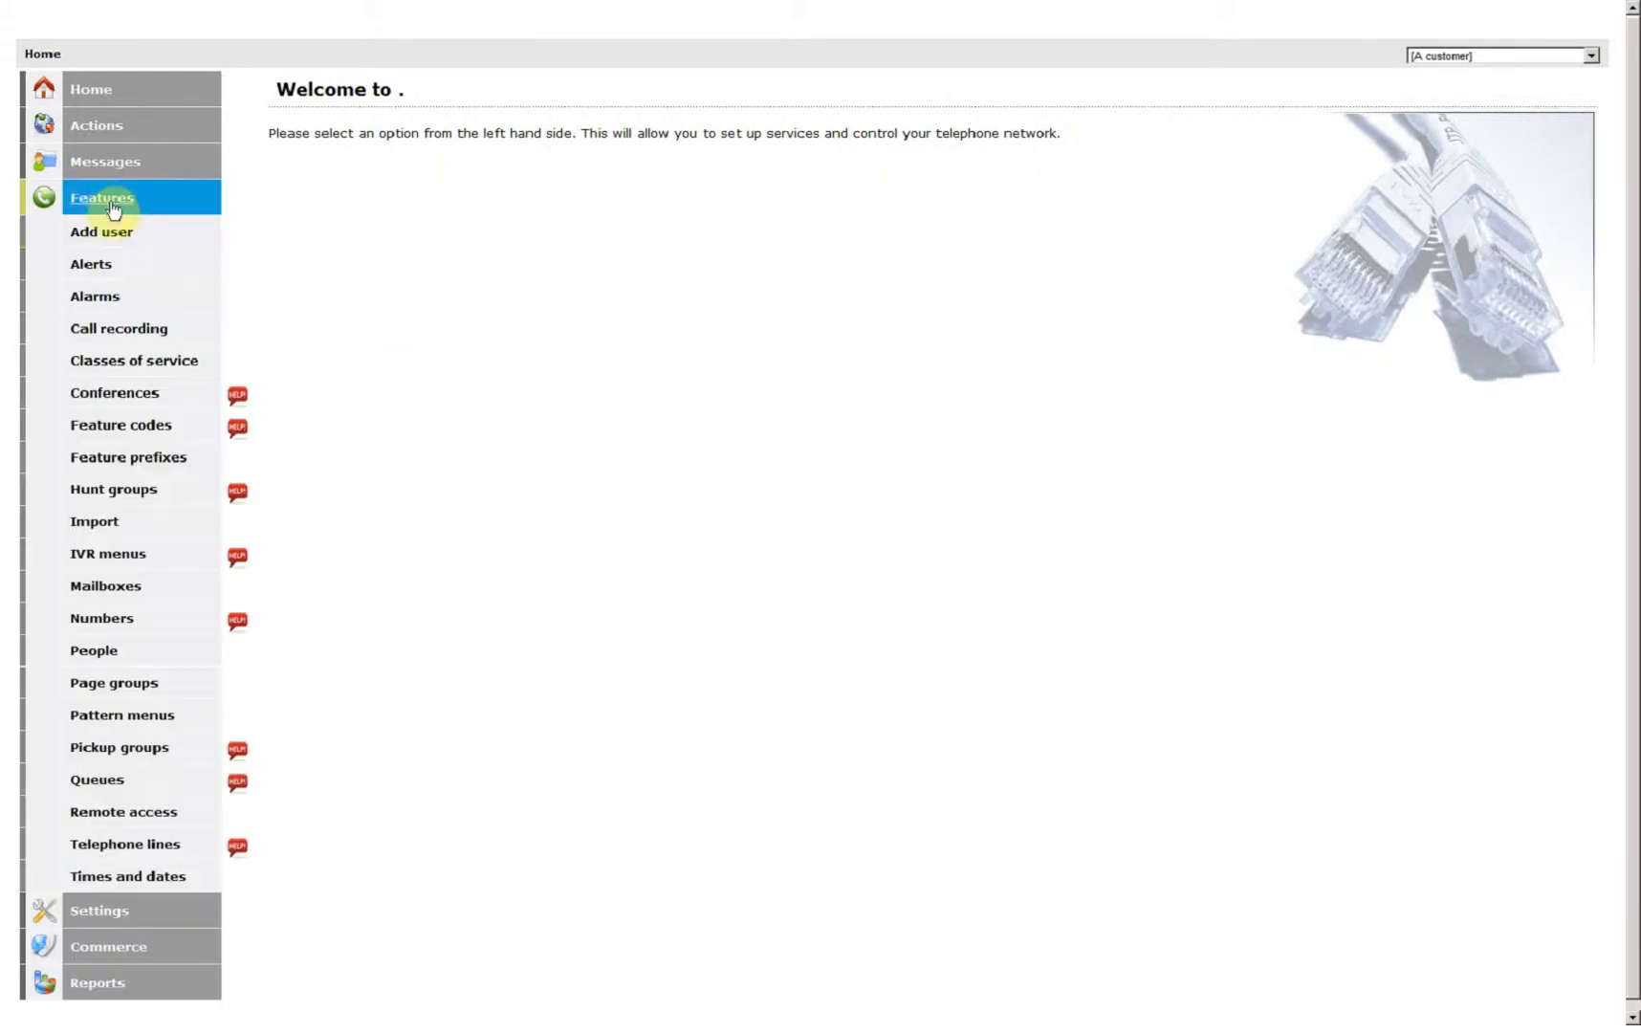
mouse_move(239, 464)
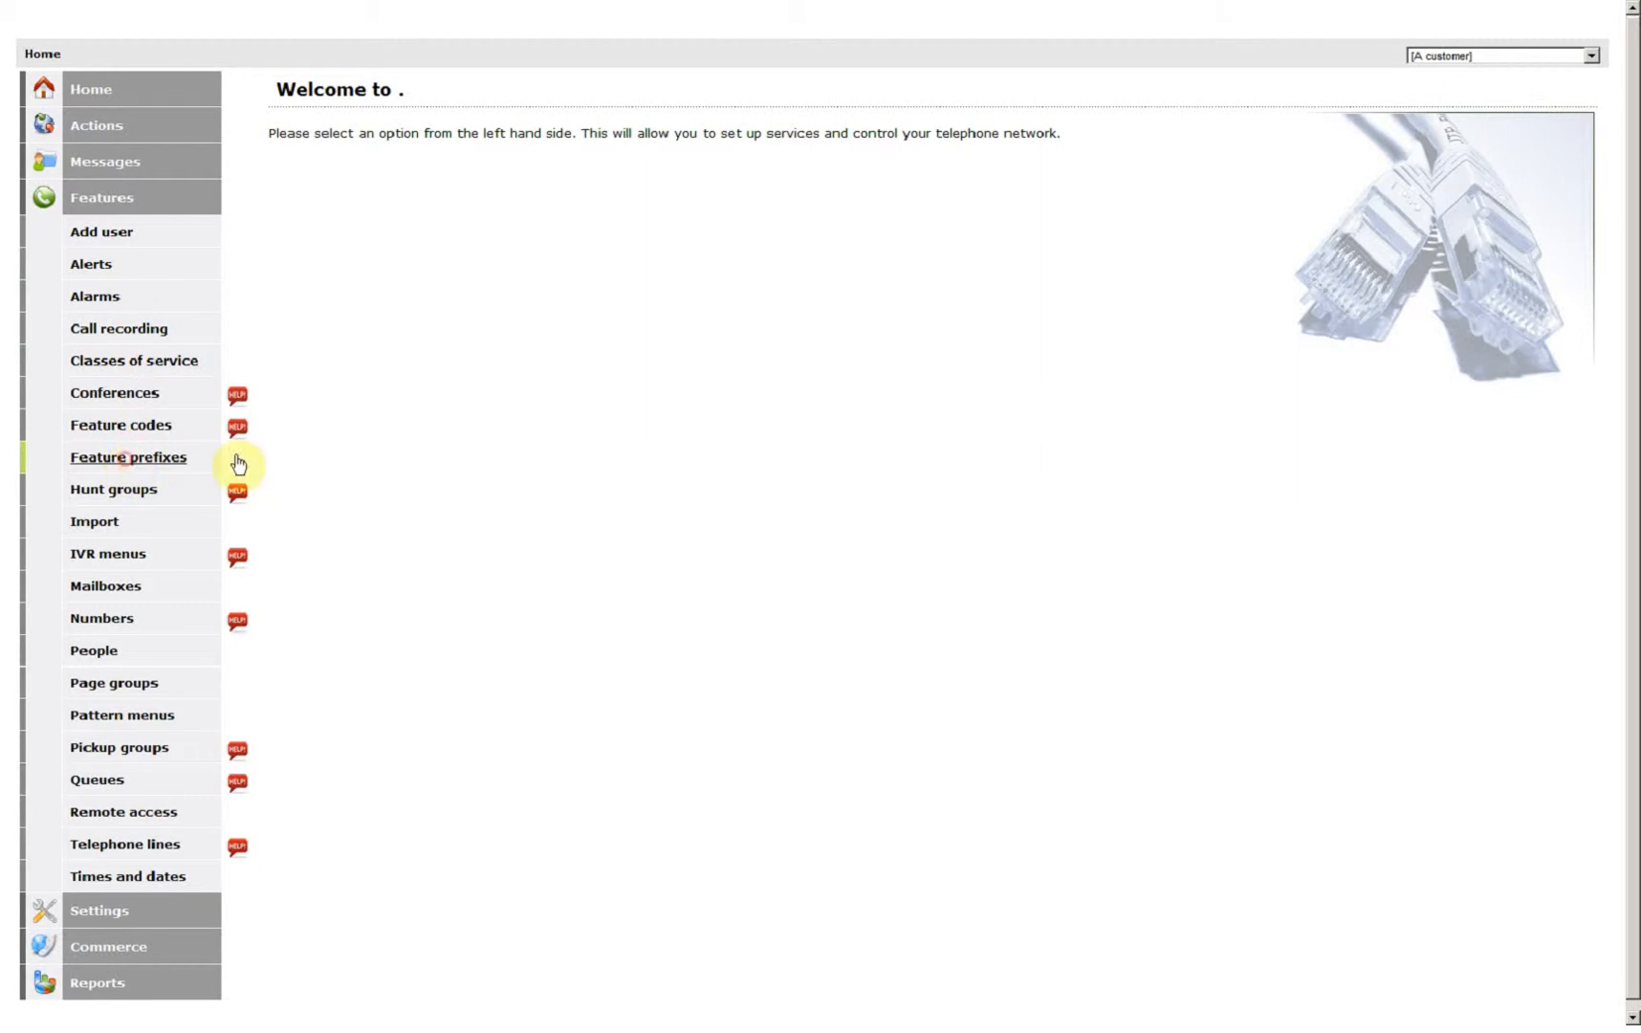
click(127, 457)
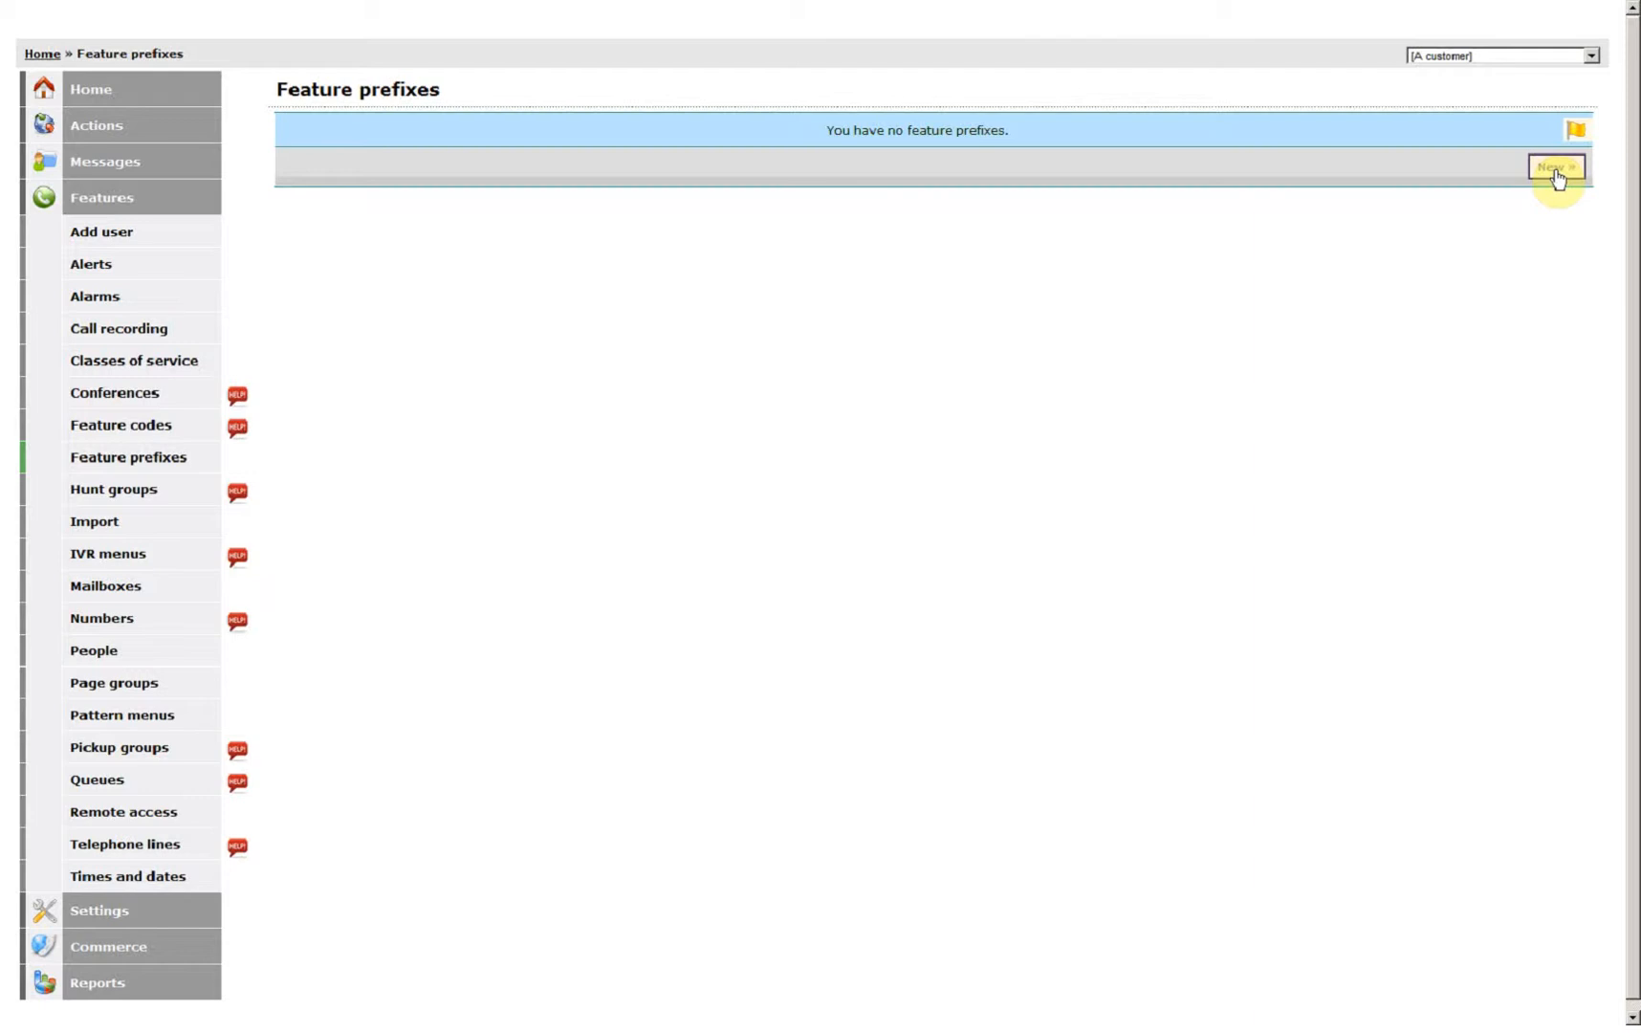
Create prefix 141 with purpose Hide callerid and description 'hide ID', then save.
click(1552, 166)
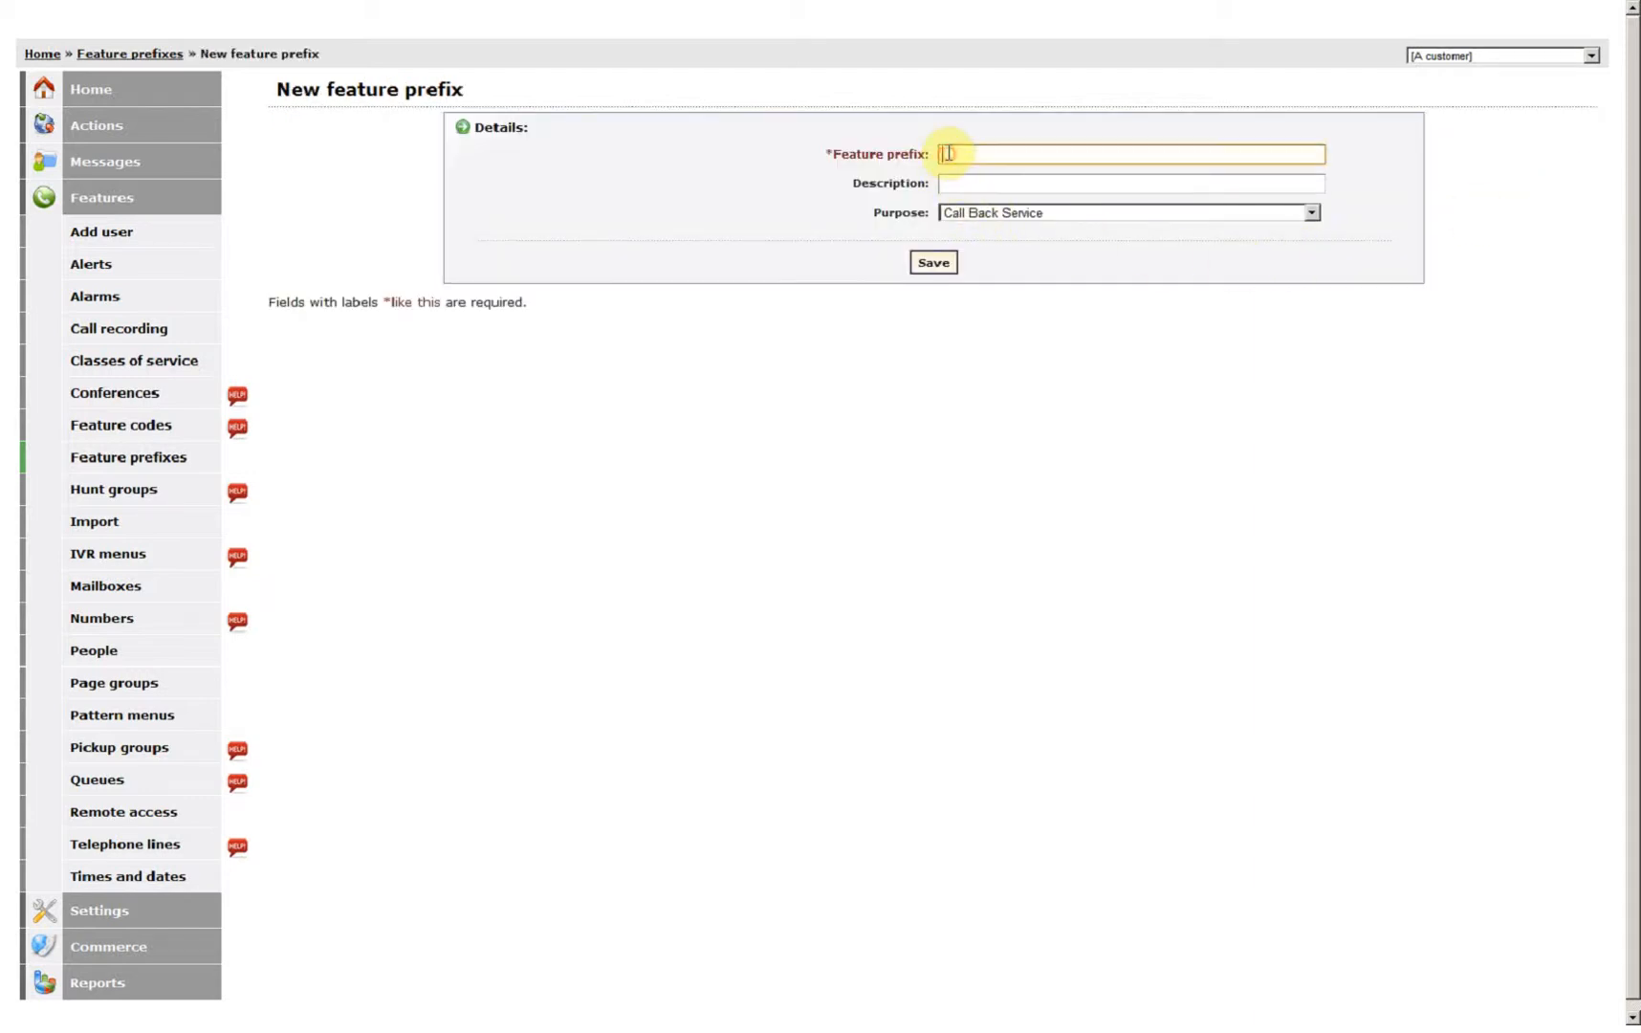
text(141)
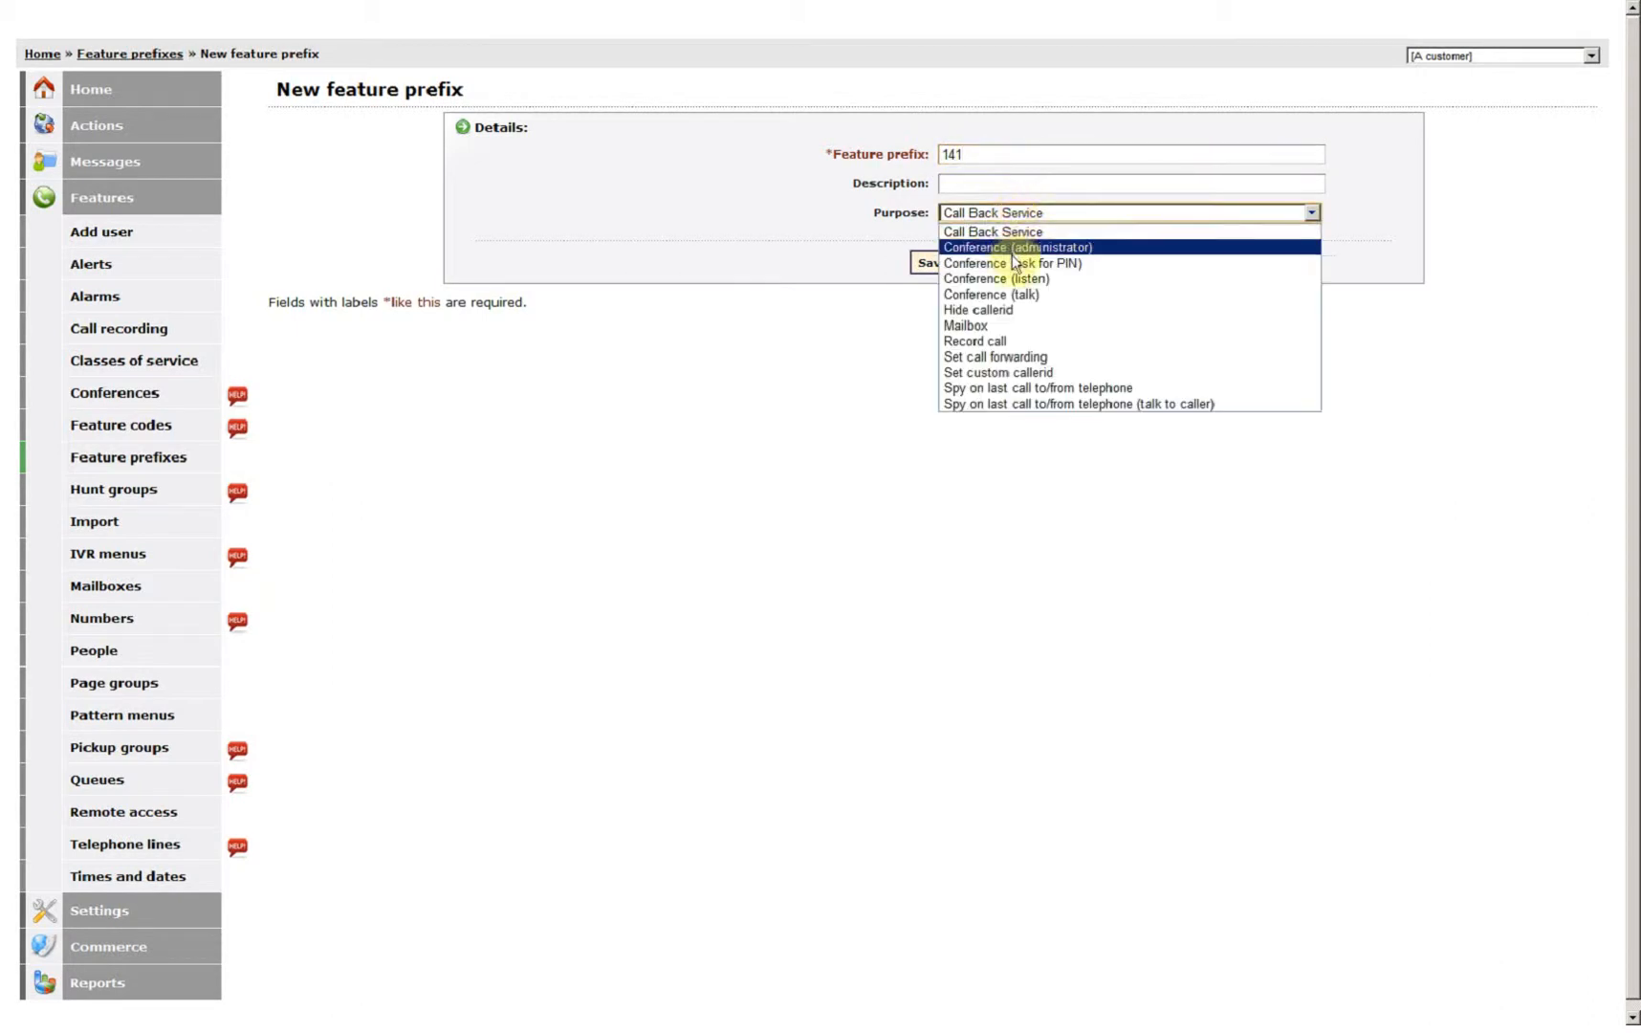
mouse_move(1011, 312)
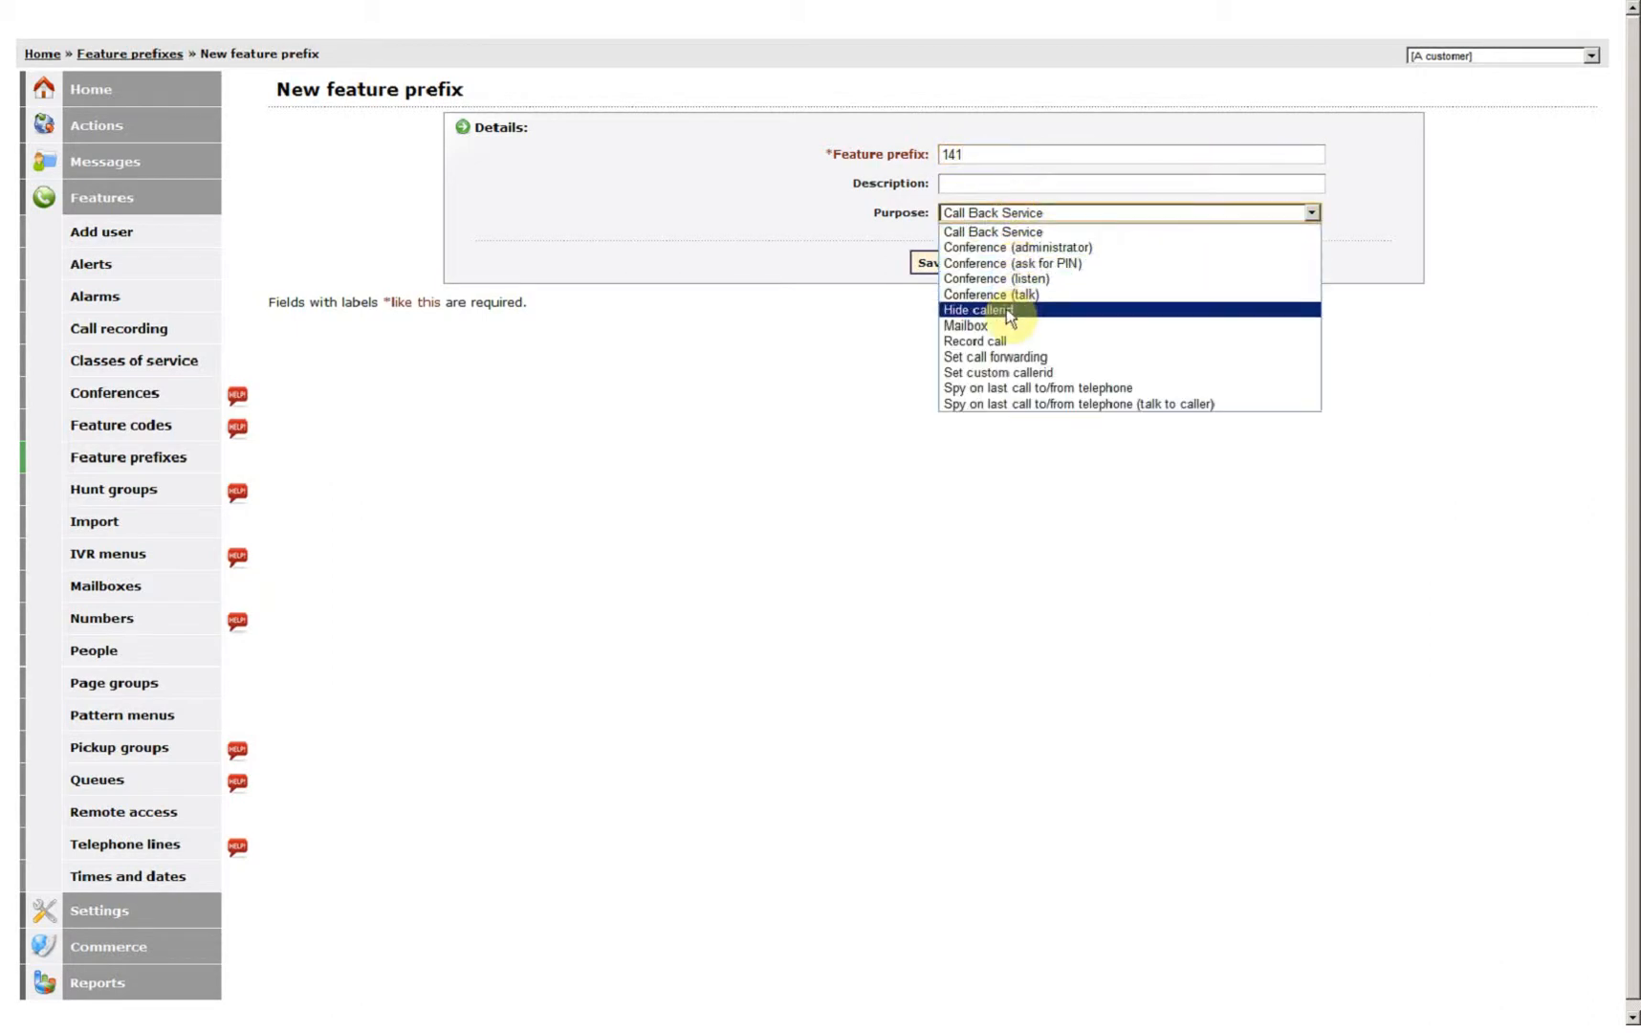
click(996, 309)
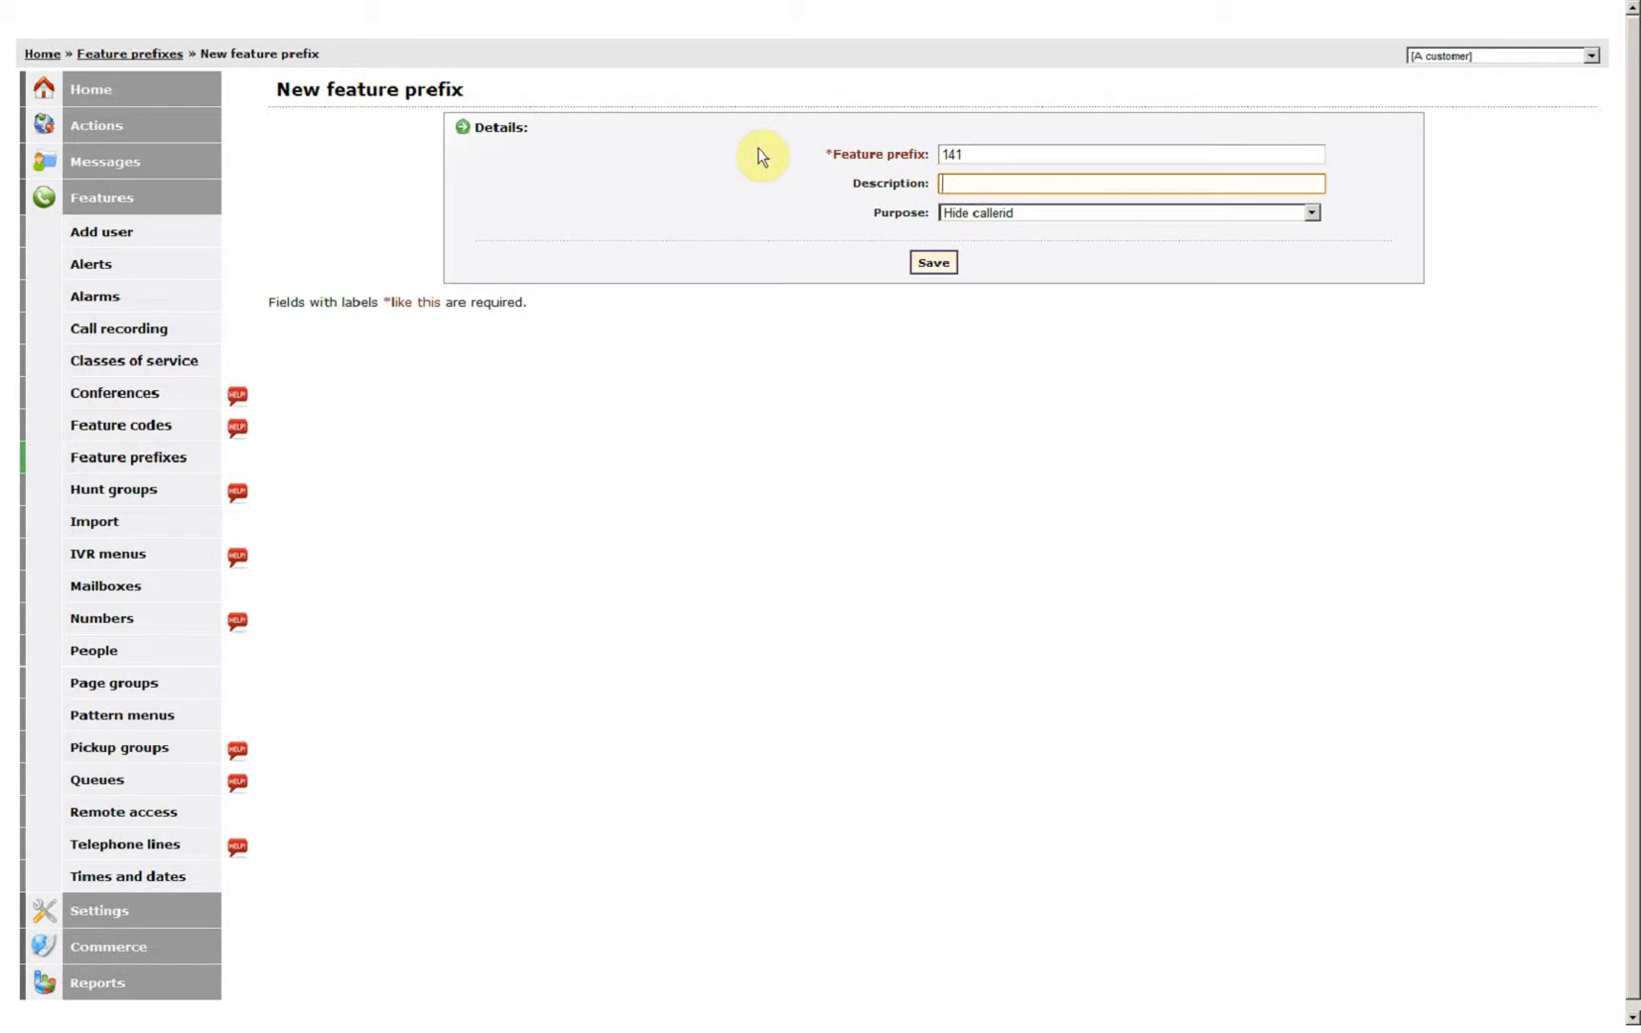
text(hide)
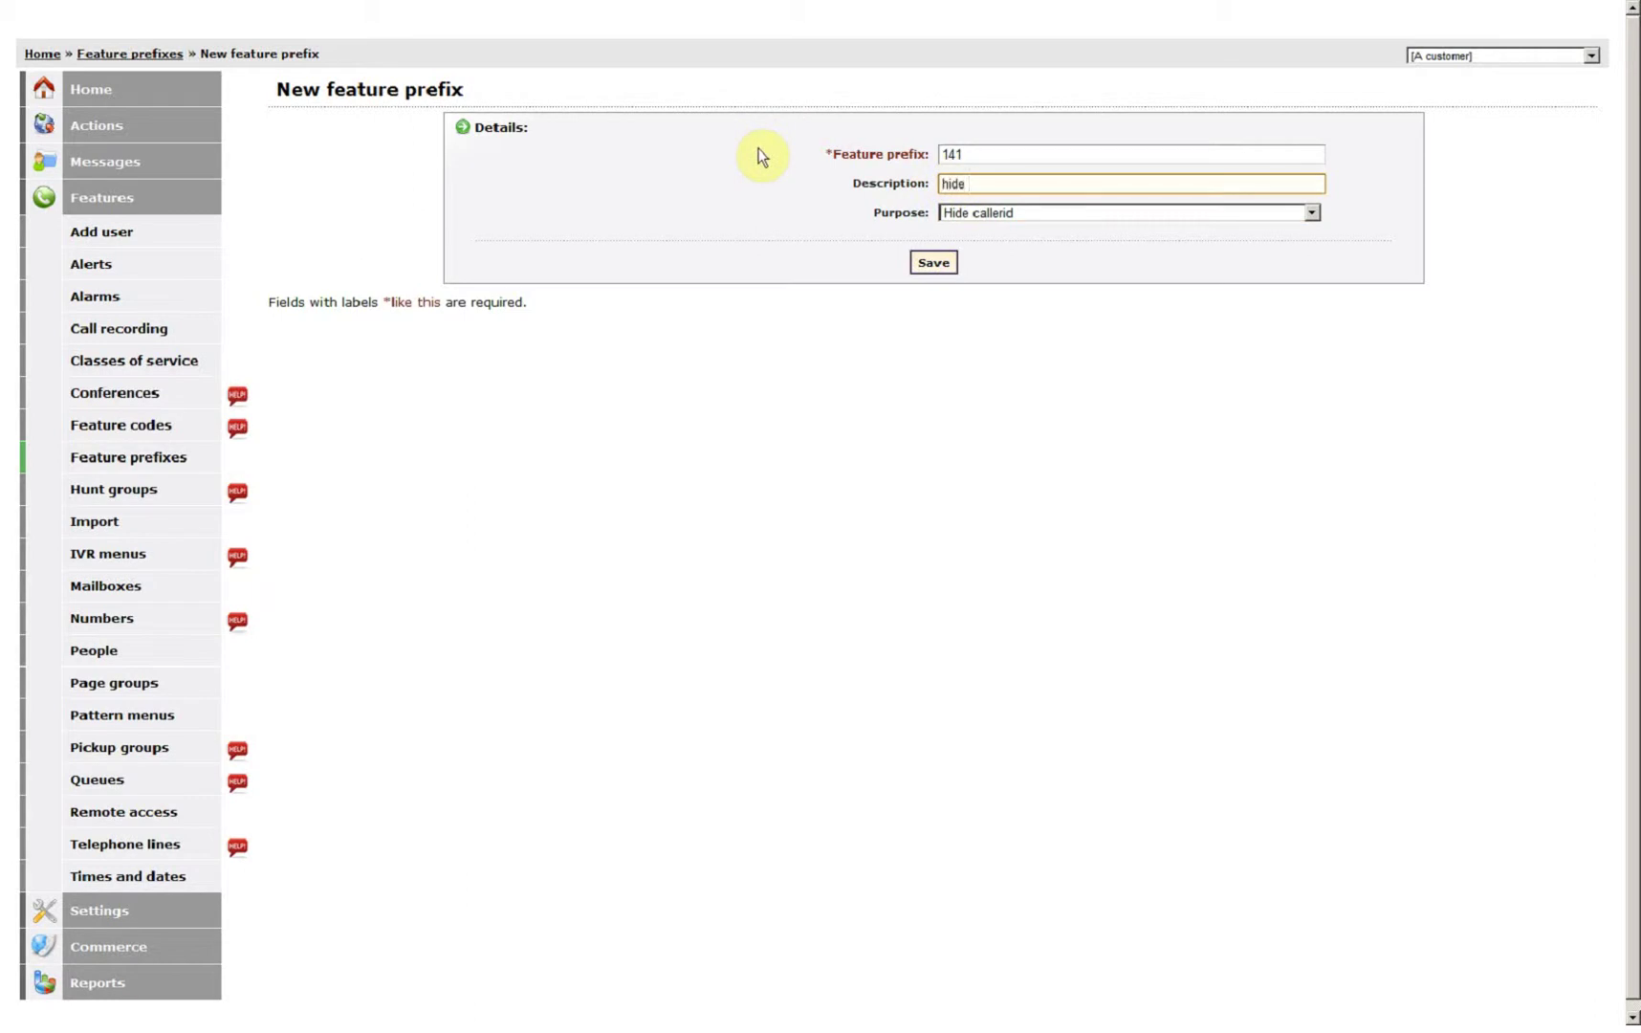
text(ID)
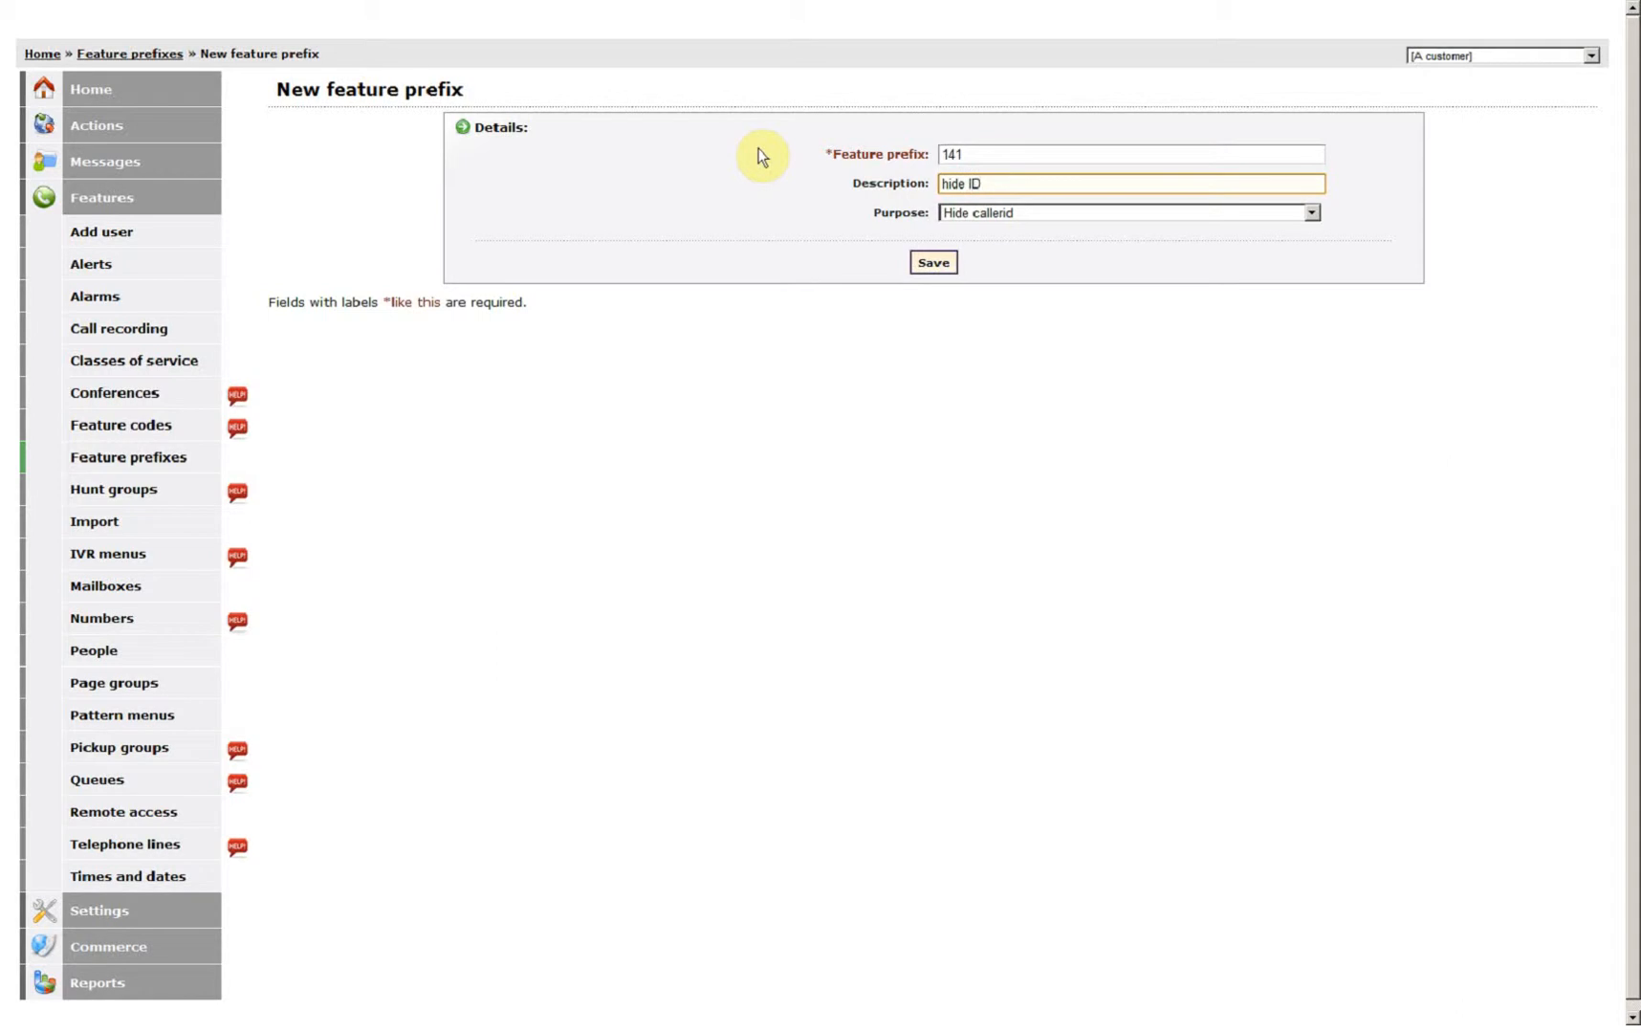
click(933, 262)
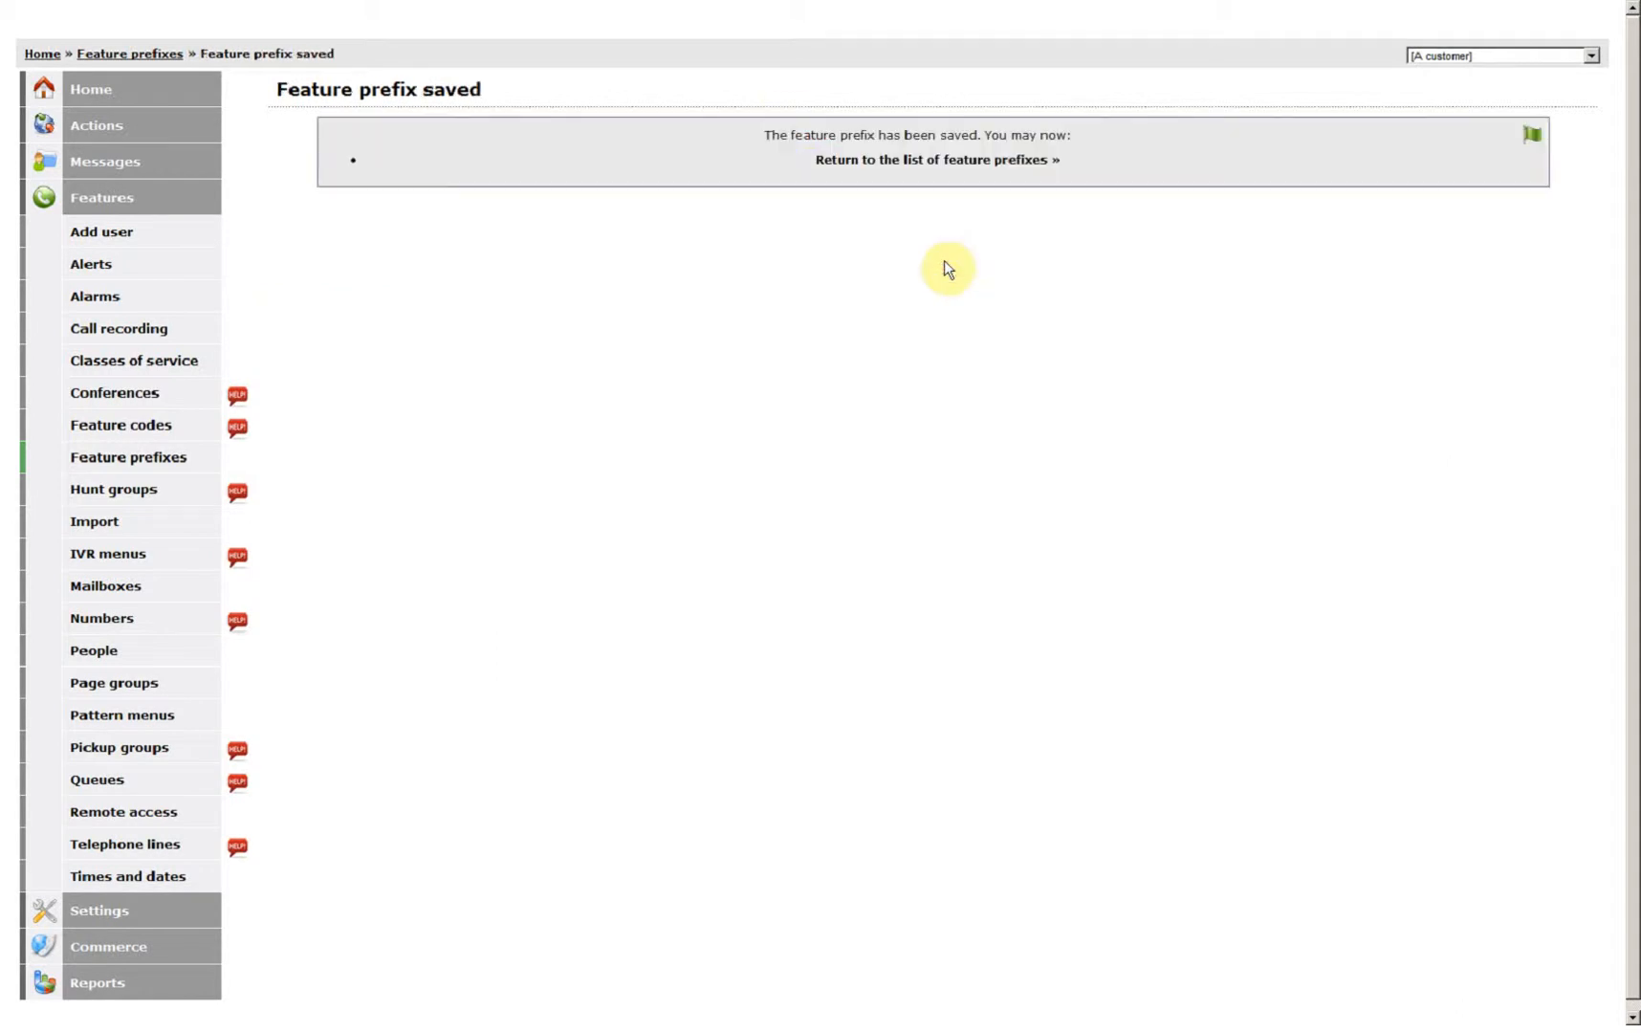
click(937, 159)
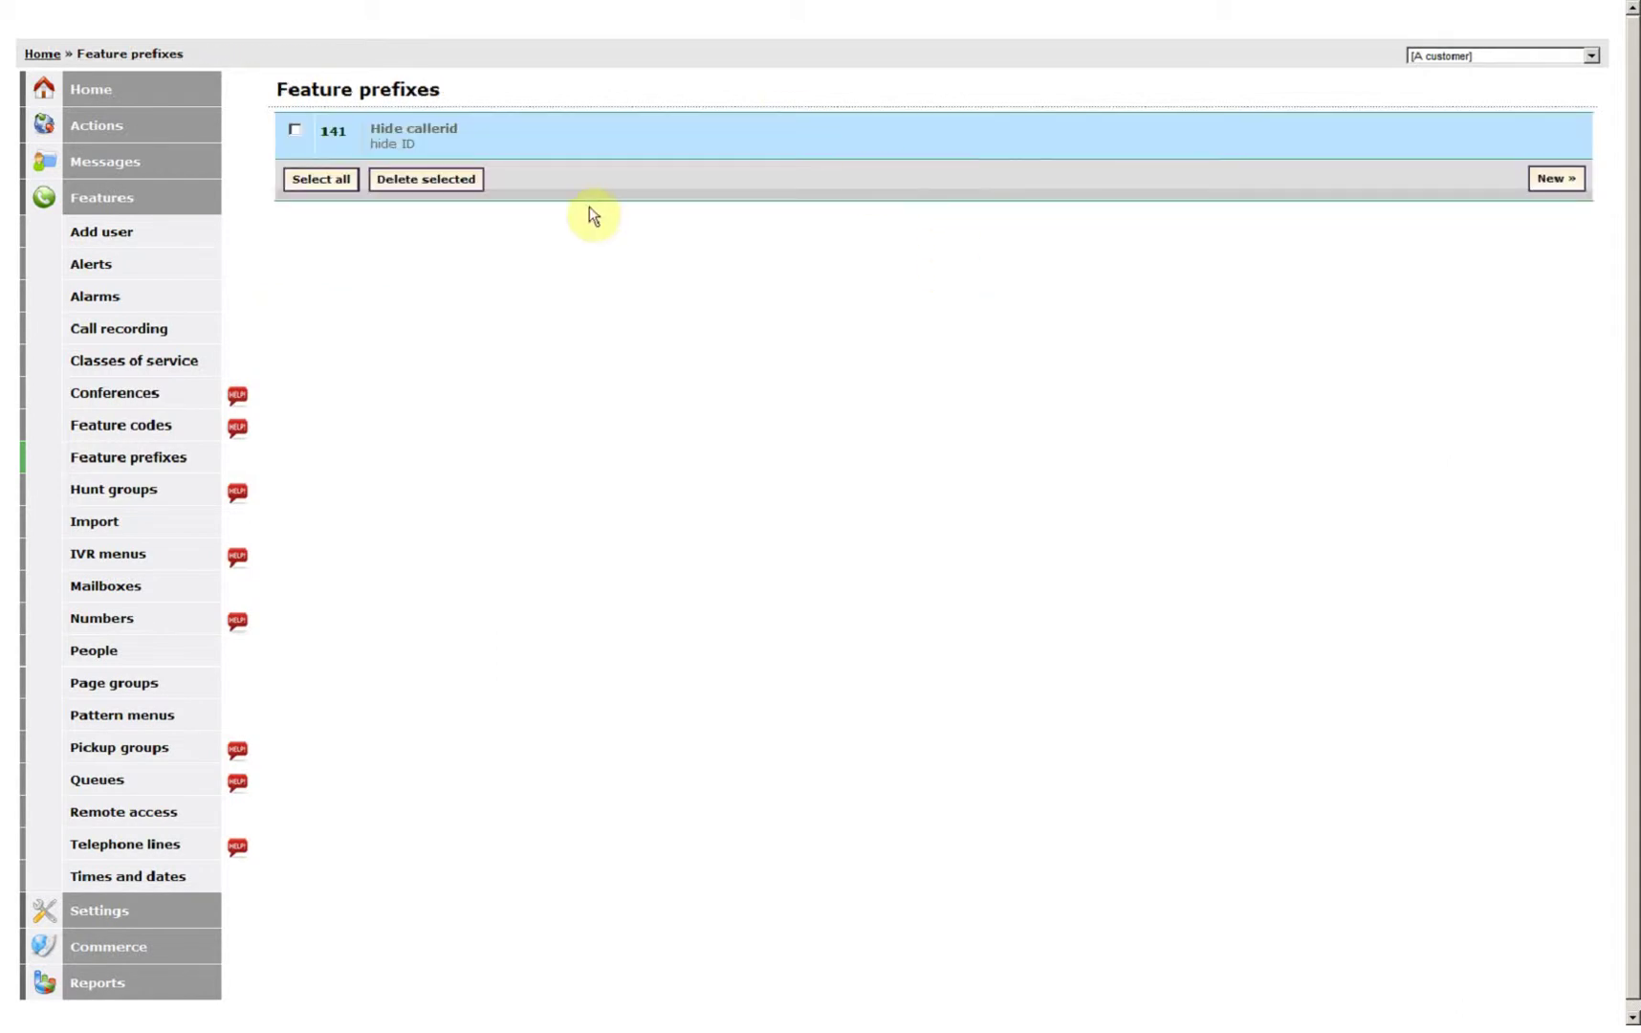
mouse_move(494, 145)
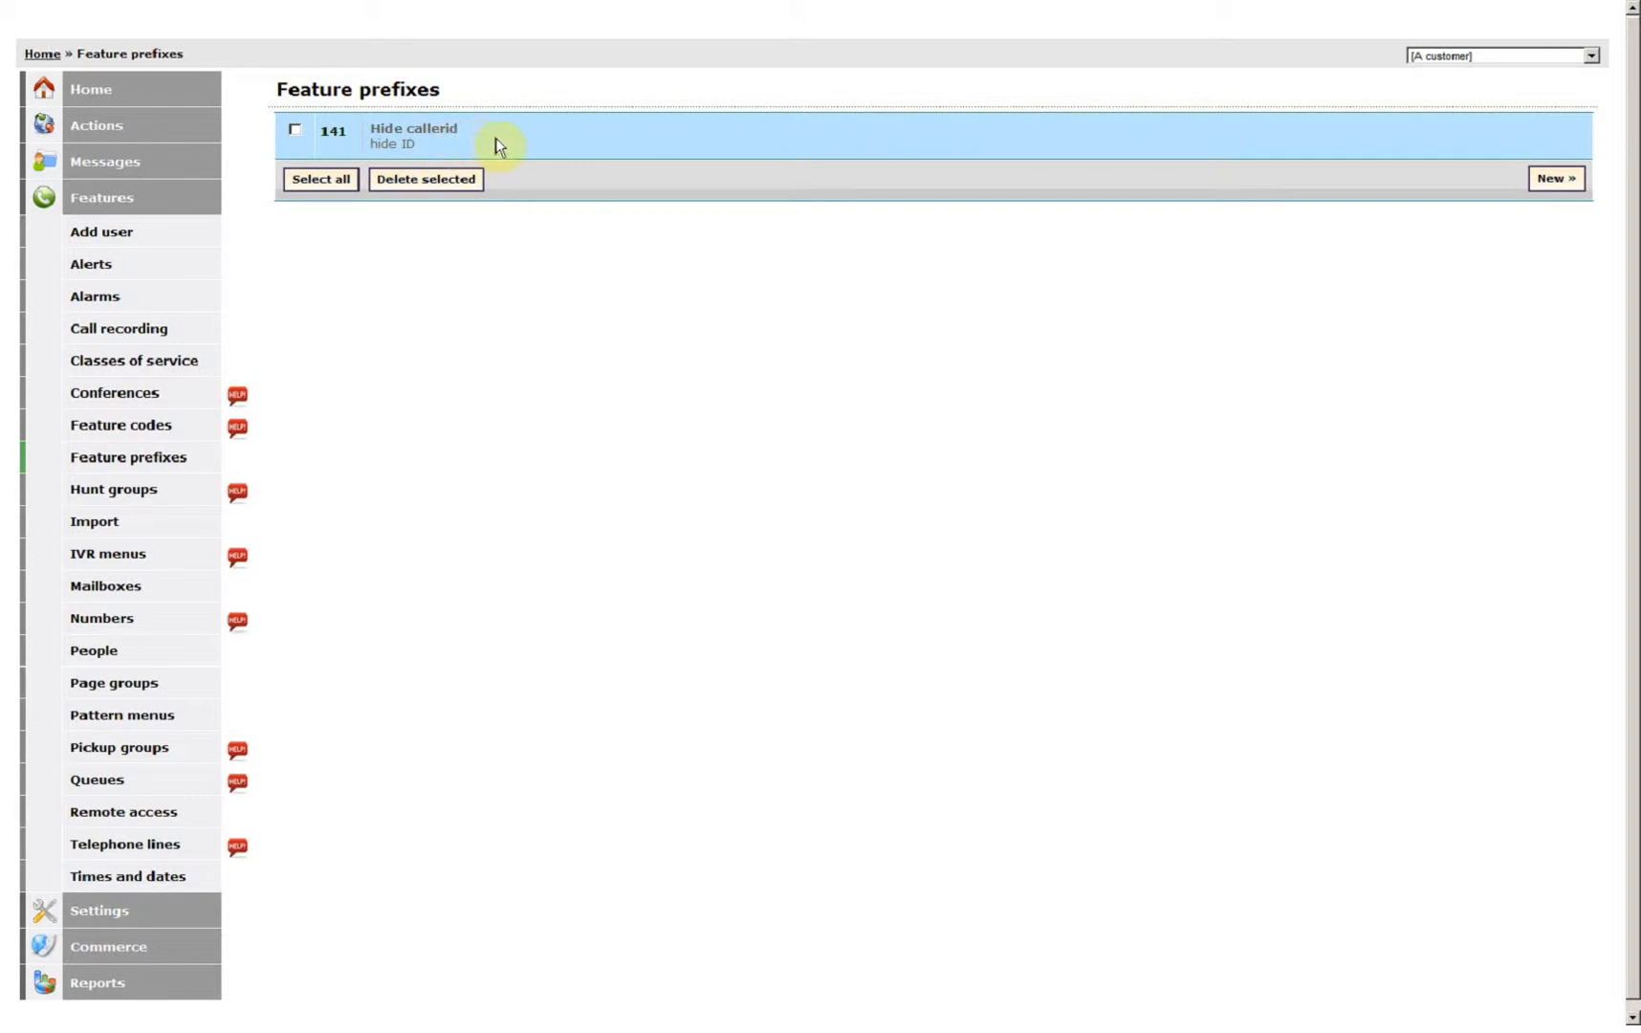
mouse_move(1338, 272)
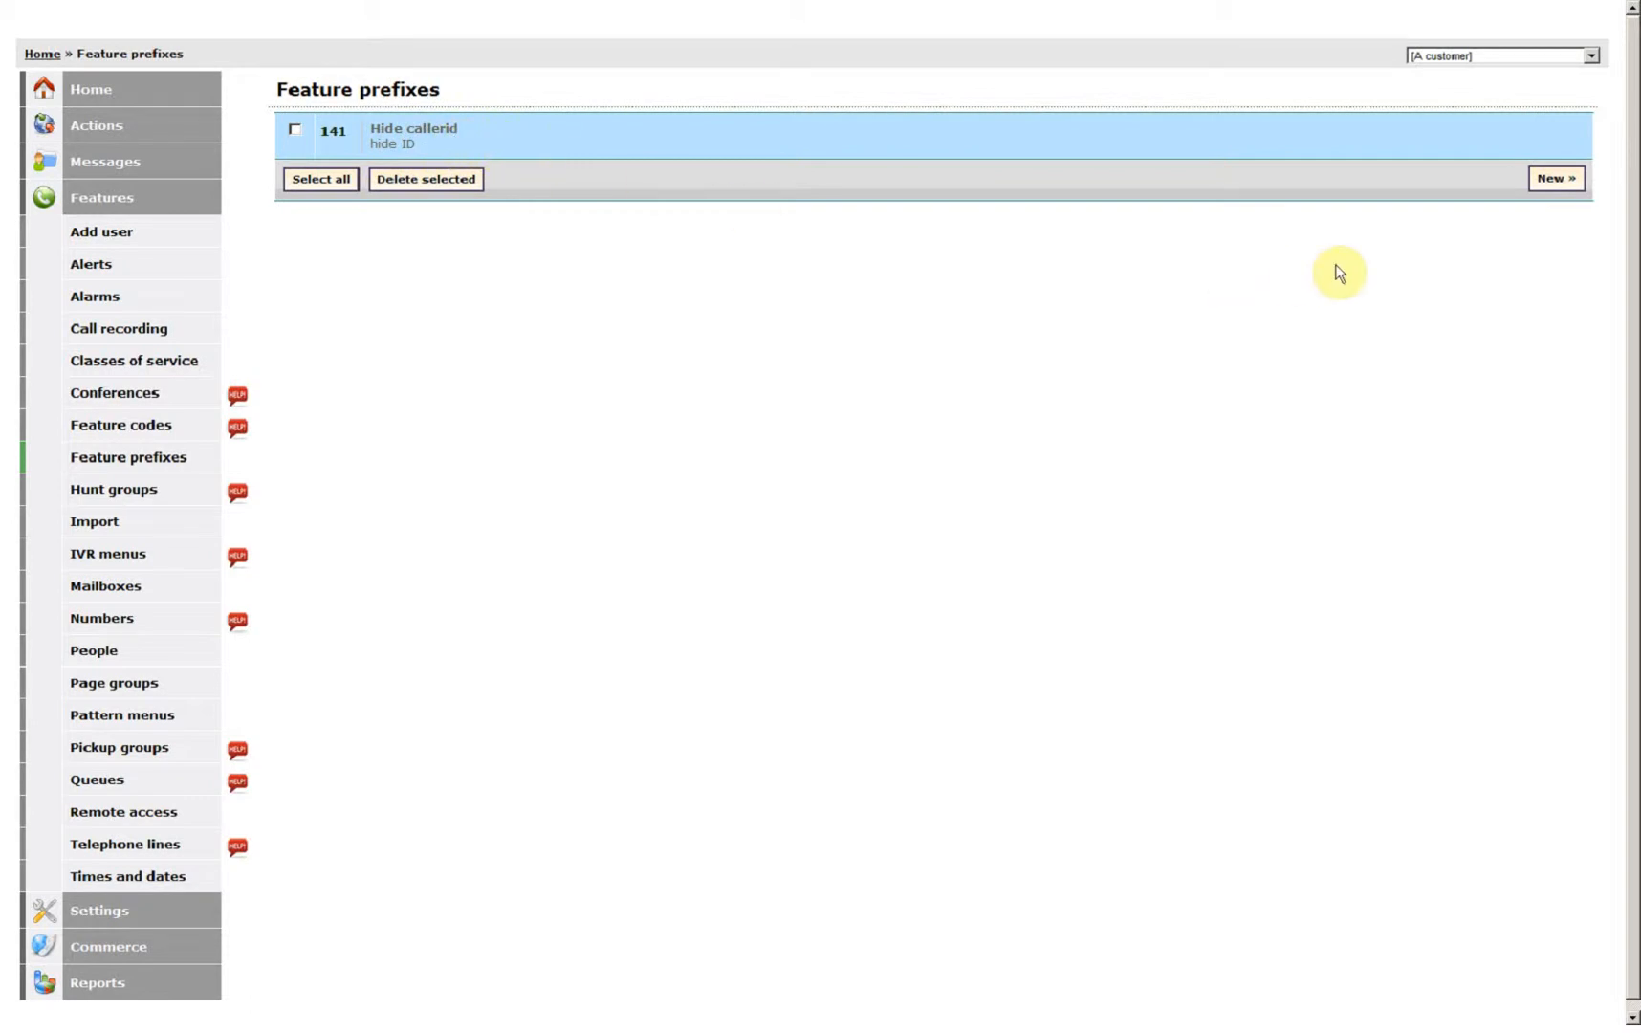
mouse_move(1416, 267)
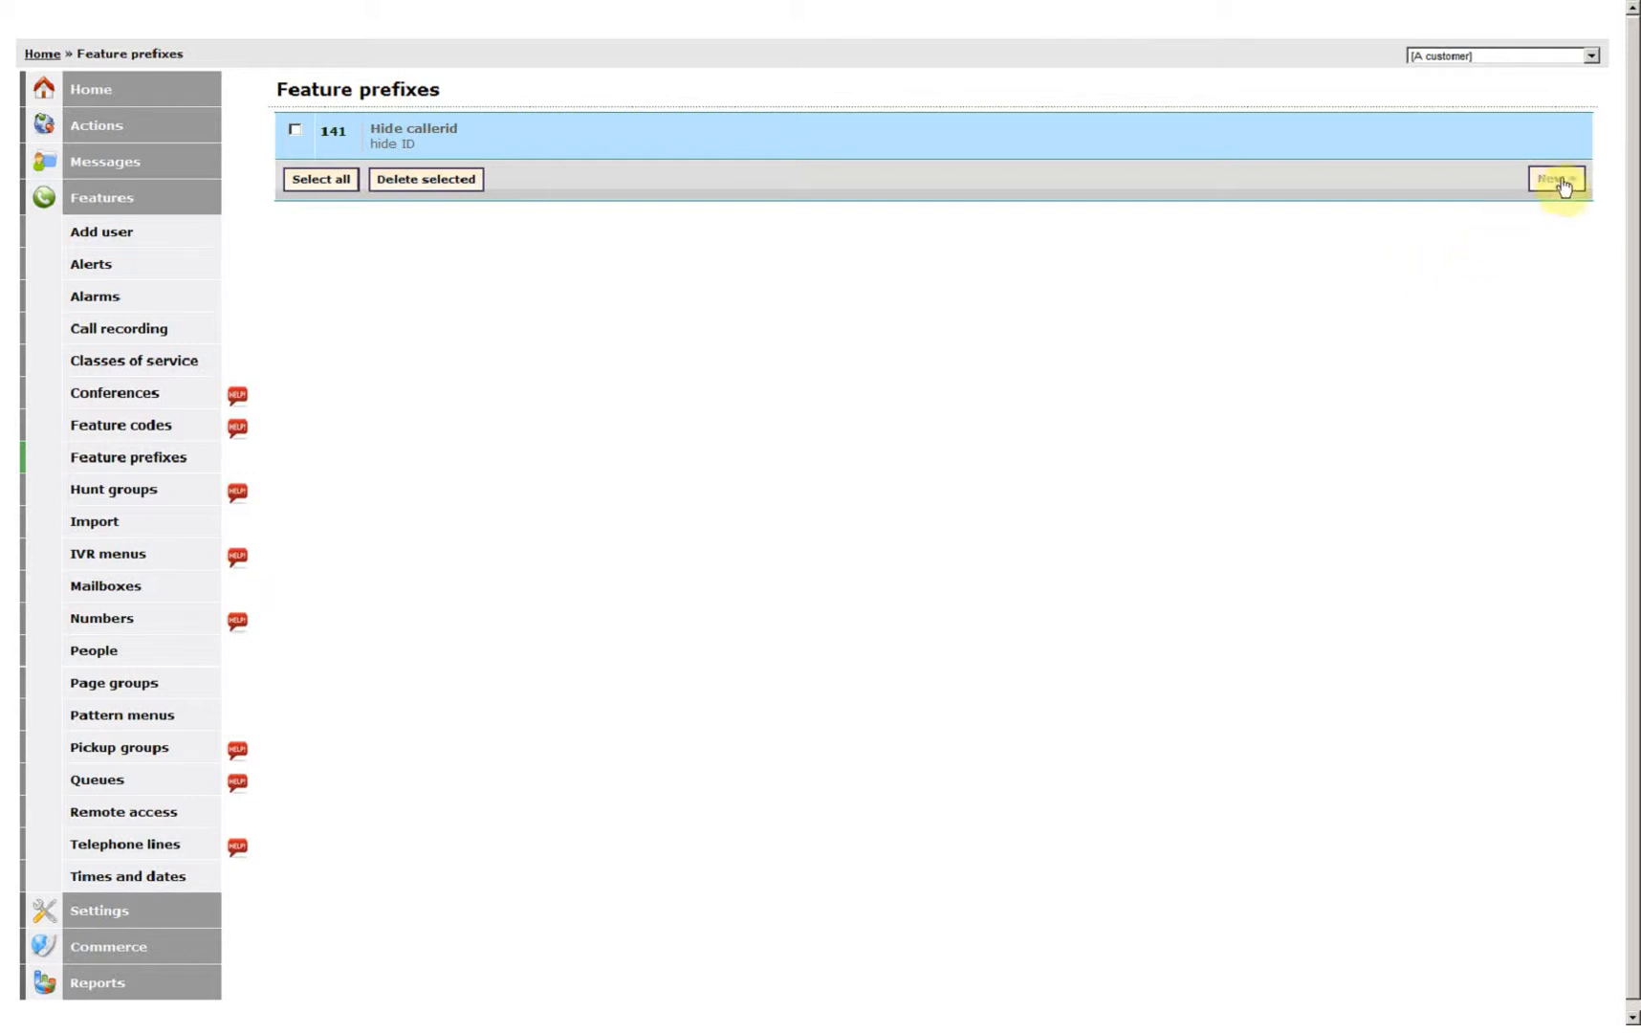
Create prefix 88 with purpose Record call for the all call group, then save.
click(1555, 177)
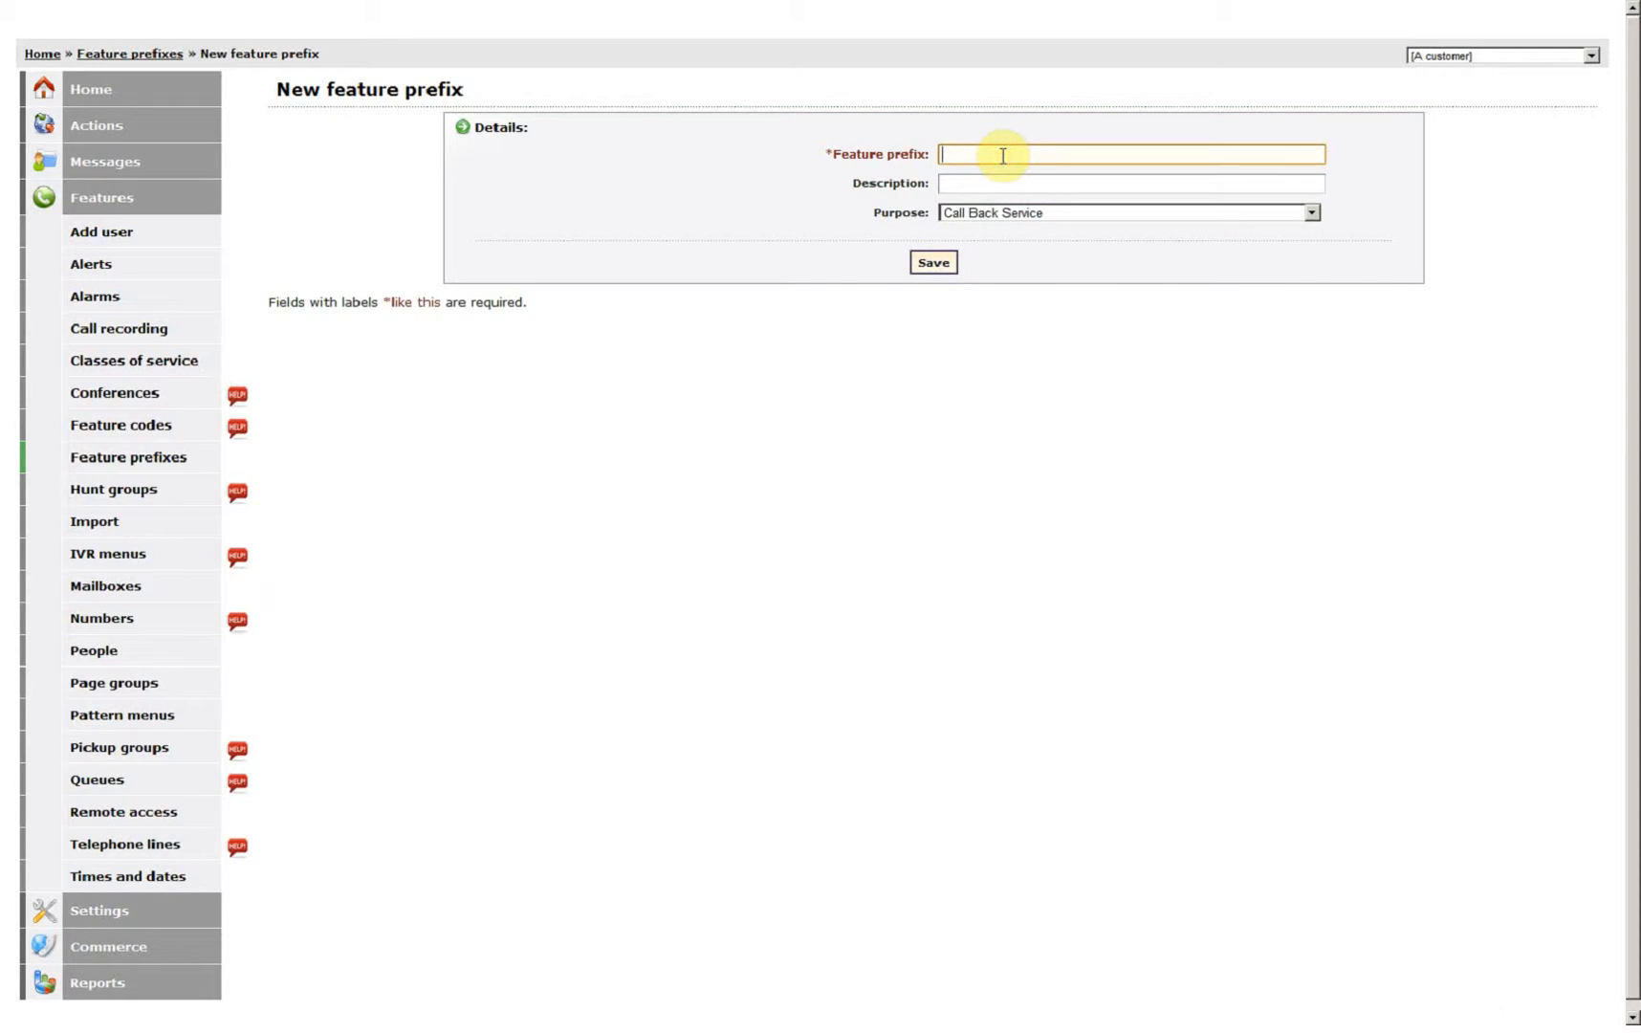
text(88)
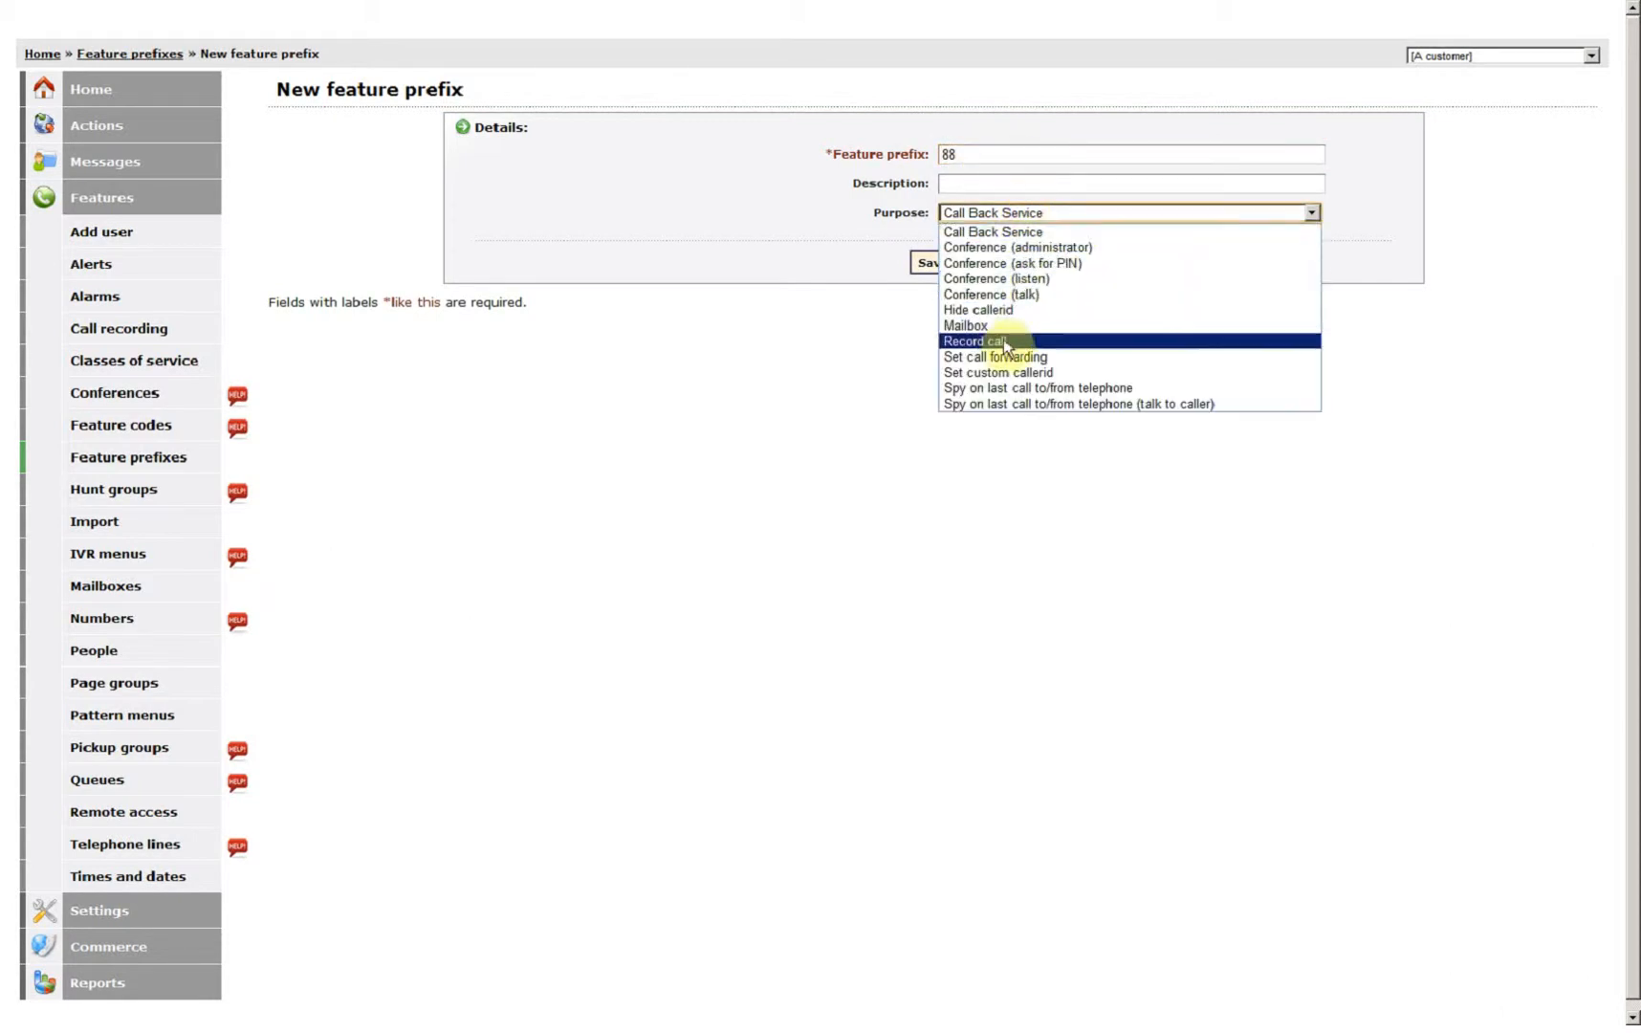
click(971, 342)
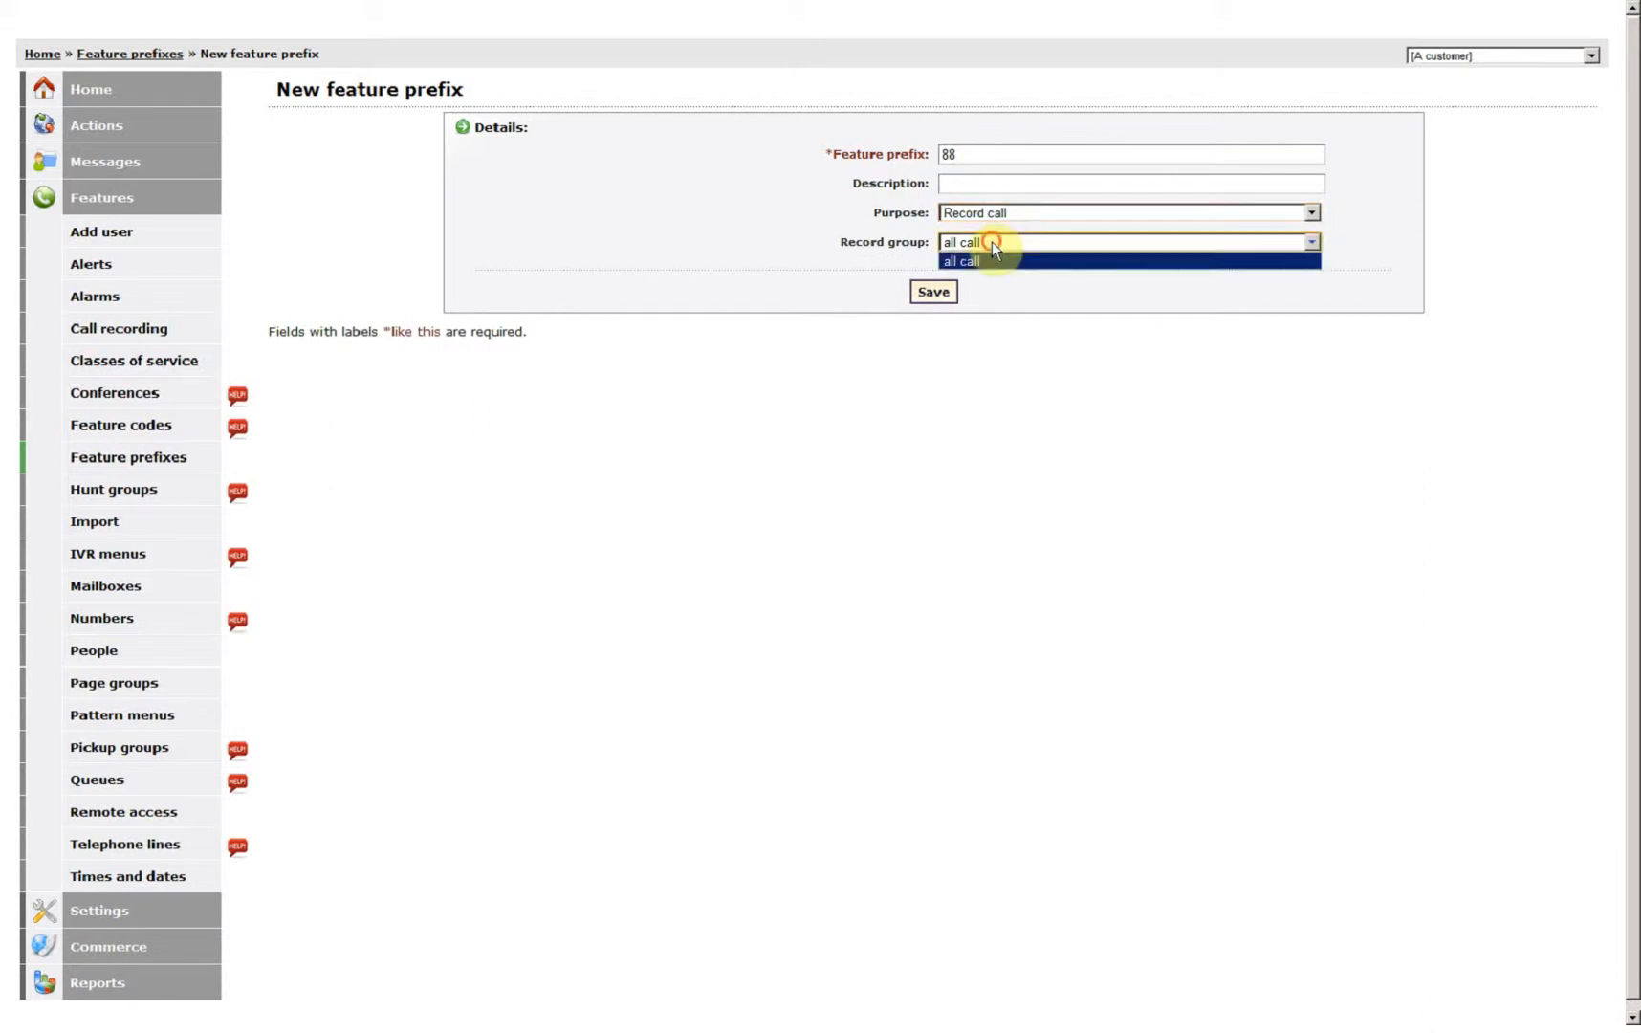
click(963, 260)
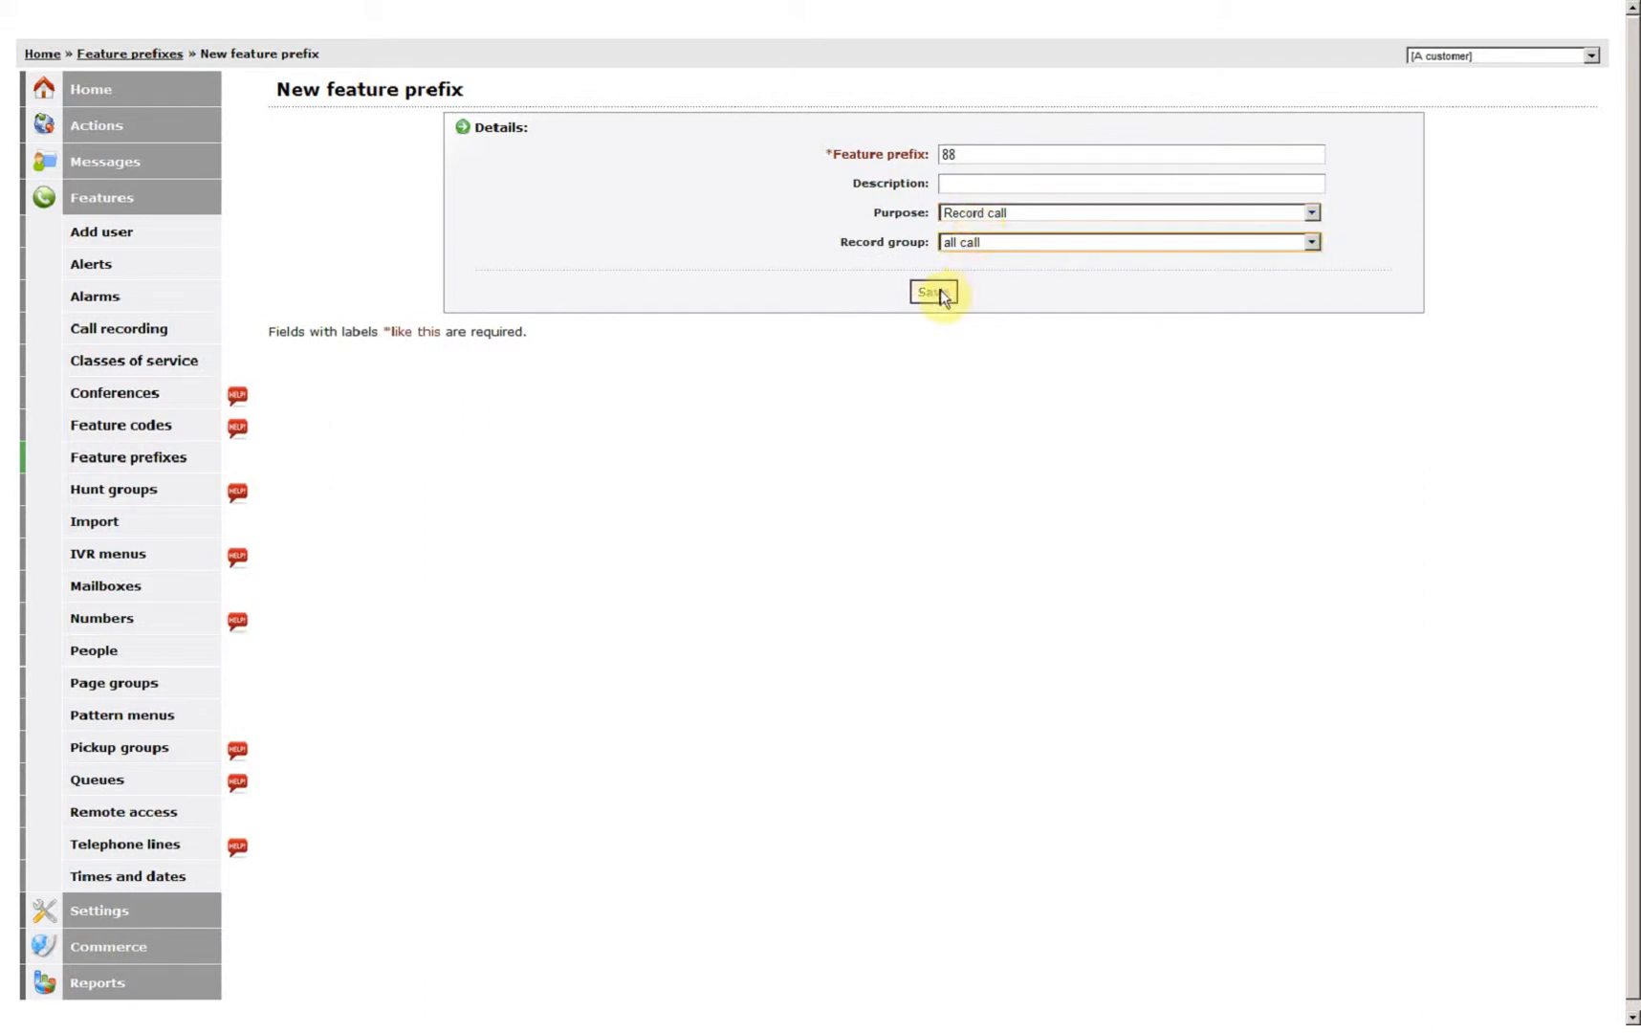
click(934, 292)
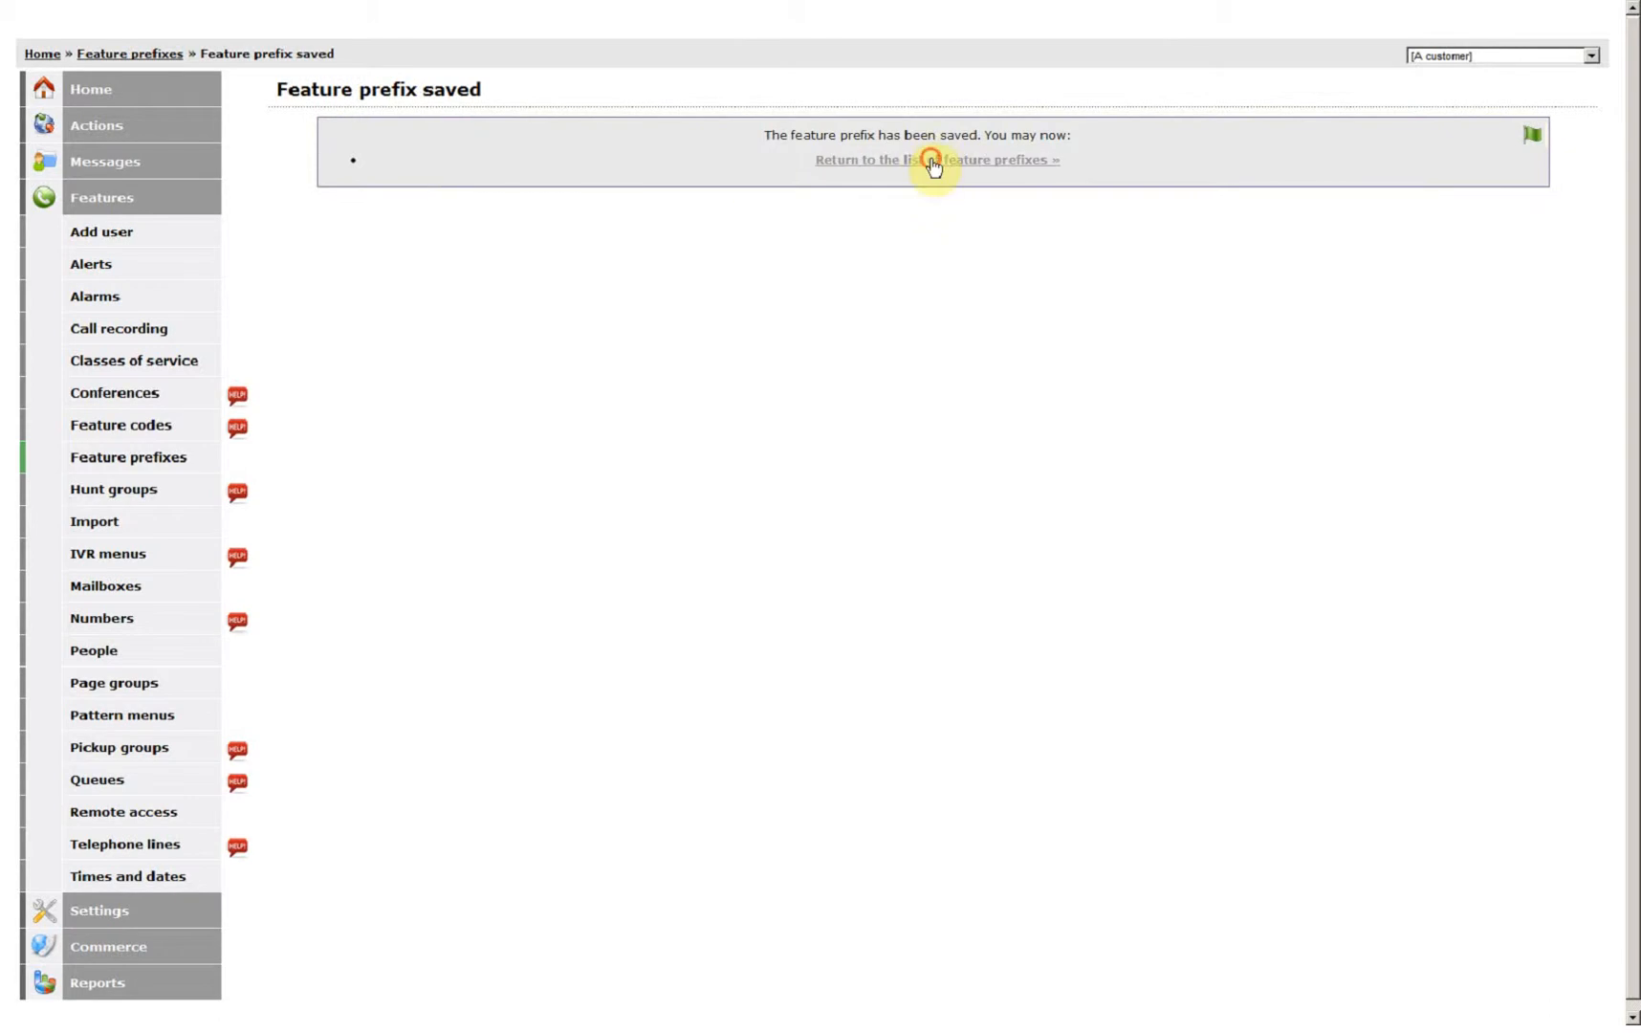
click(934, 160)
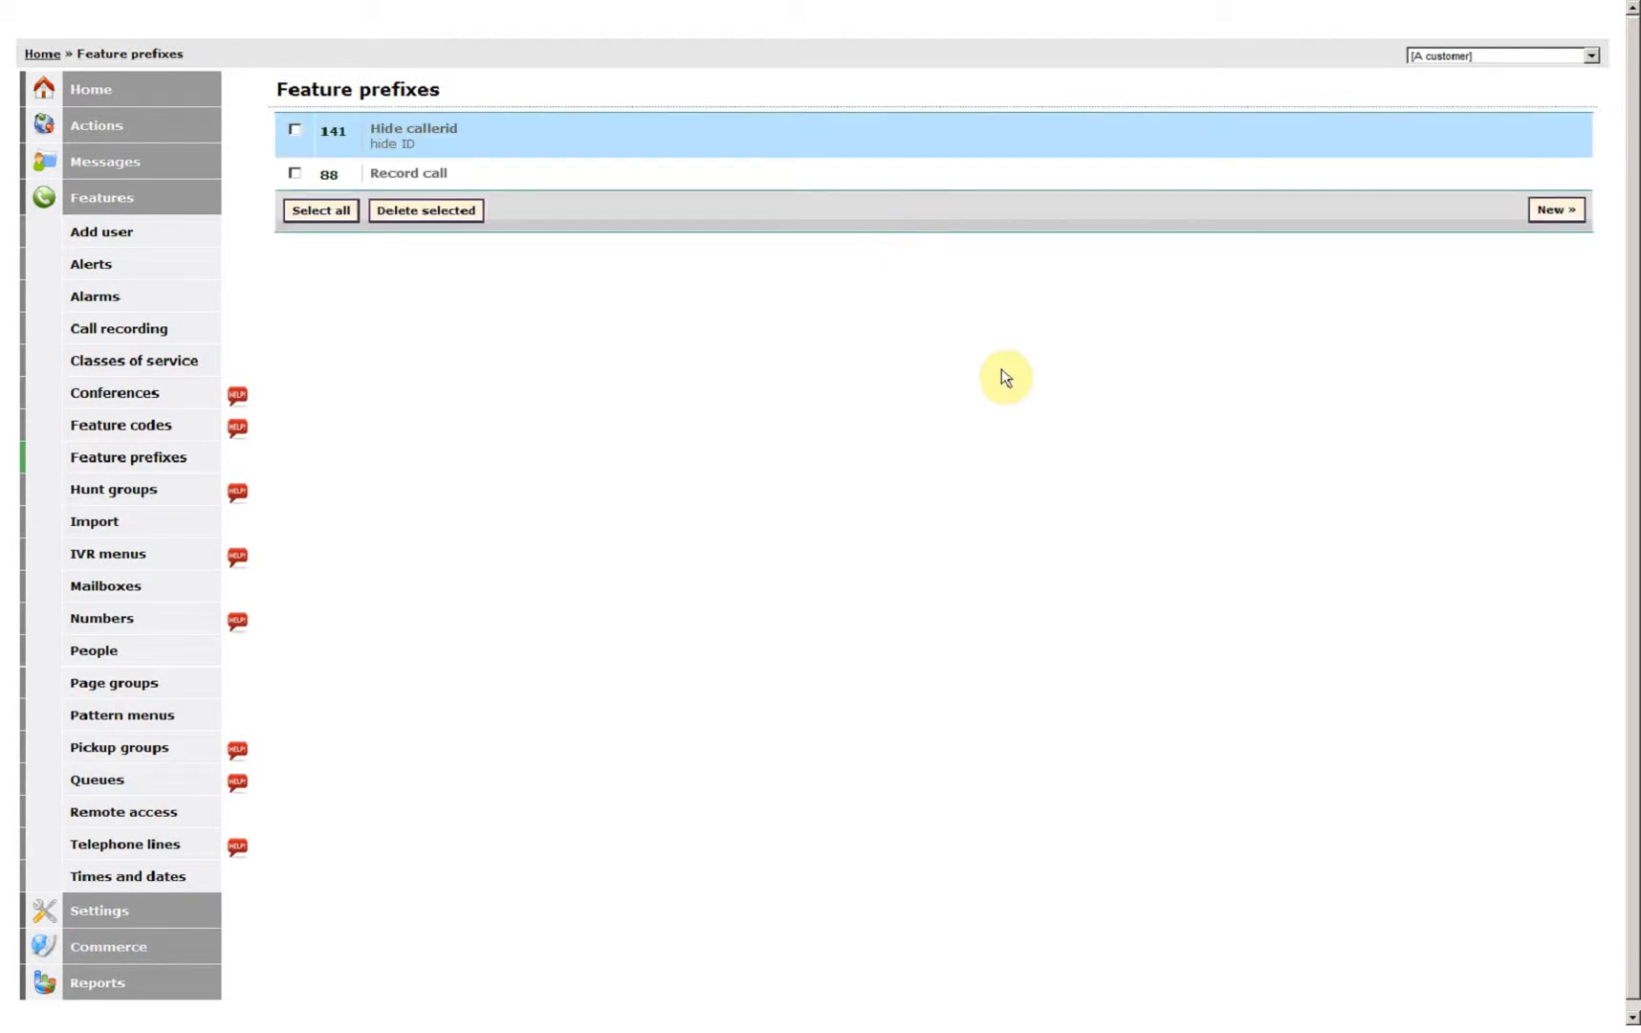